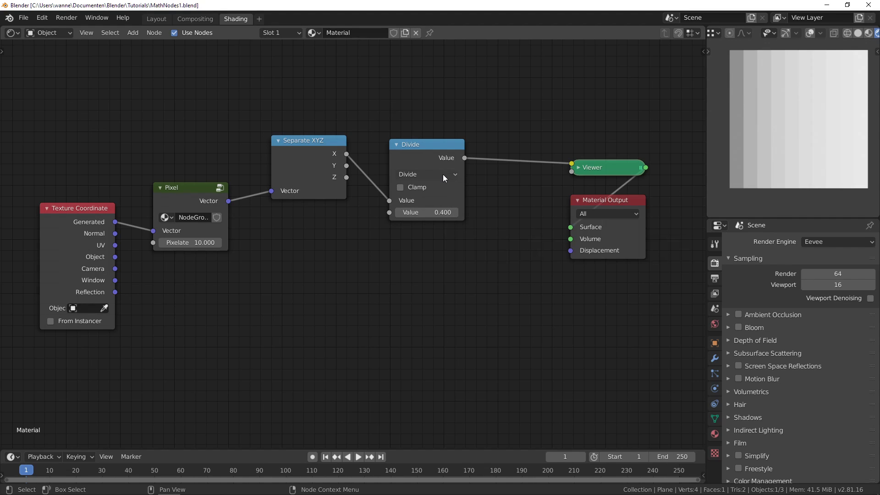
- Change the Math node from Divide to Power with exponent 4.1, then switch to Desmos
click(425, 174)
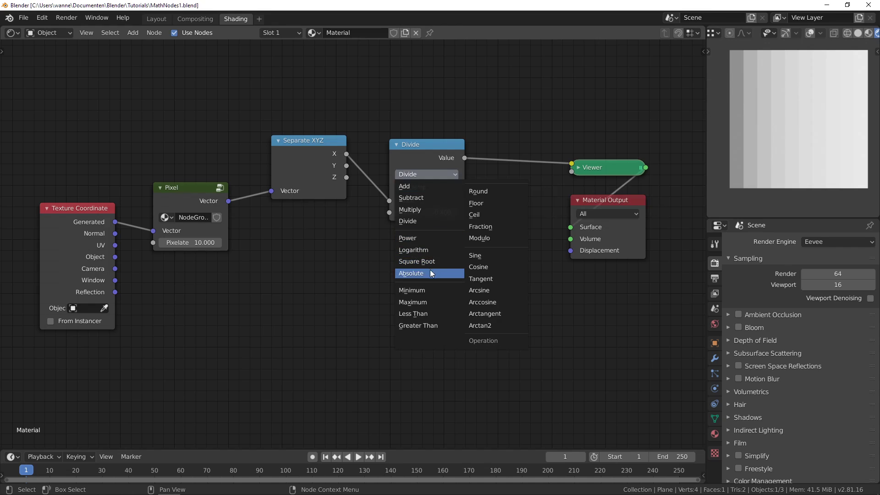
mouse_move(430, 238)
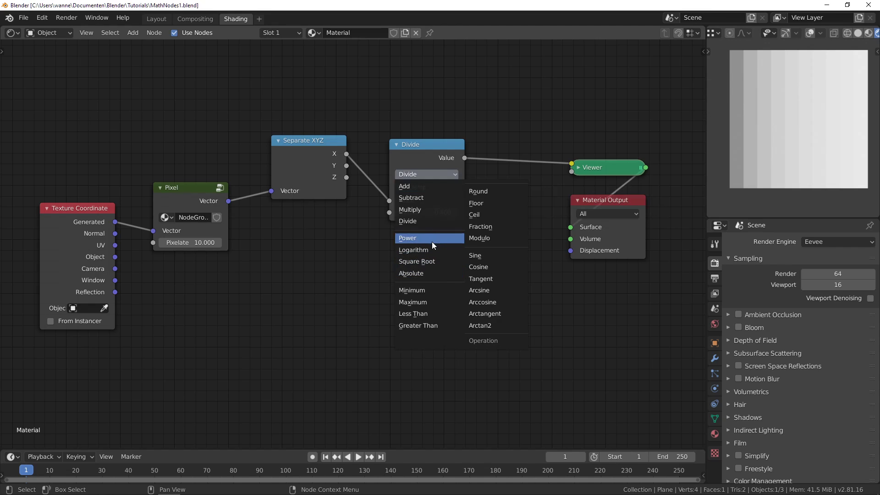
click(408, 238)
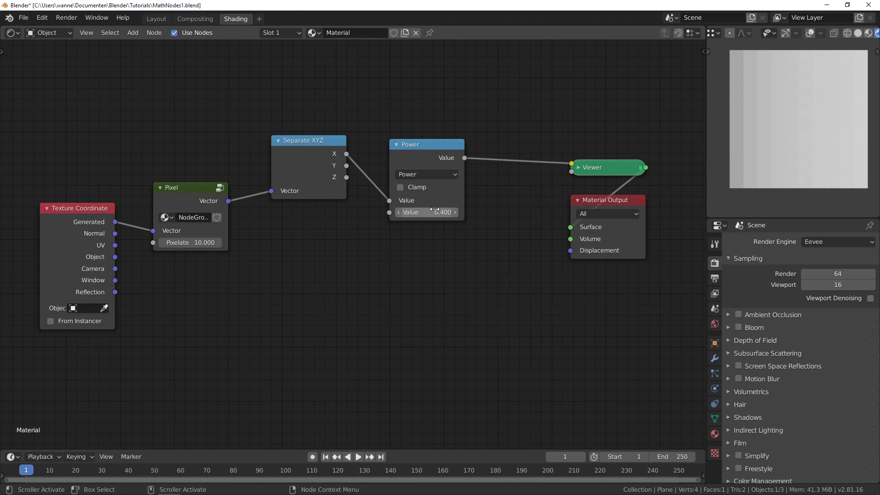
drag(426, 213, 426, 212)
text(4.100)
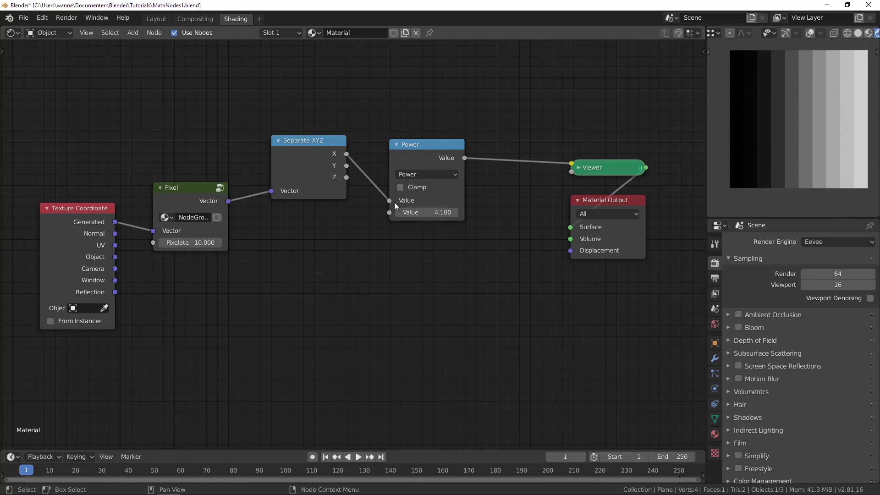
mouse_move(426, 212)
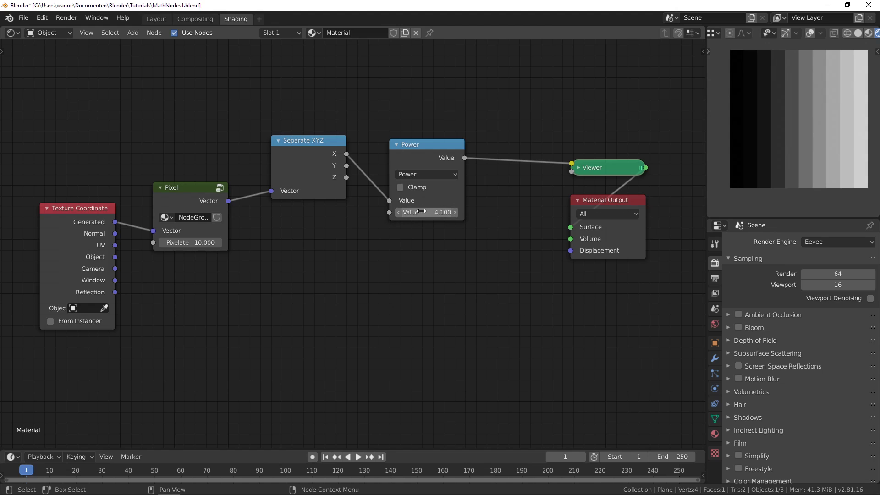
key(alt+tab)
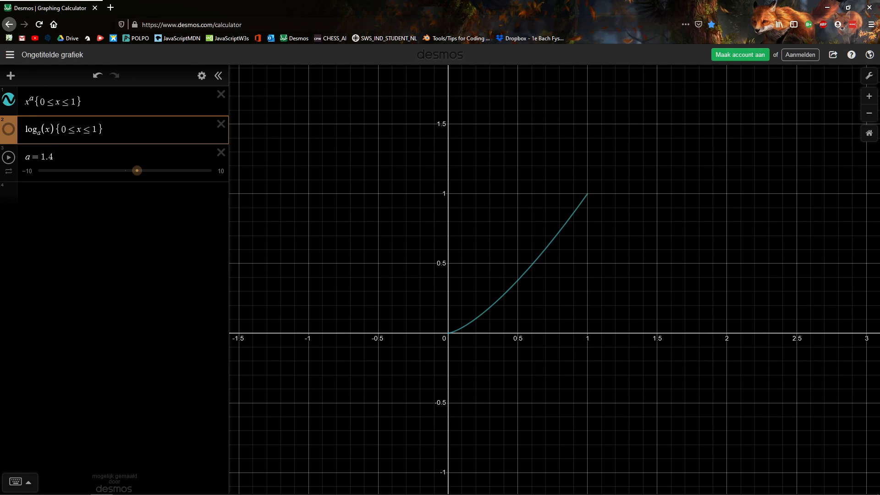
mouse_move(578, 213)
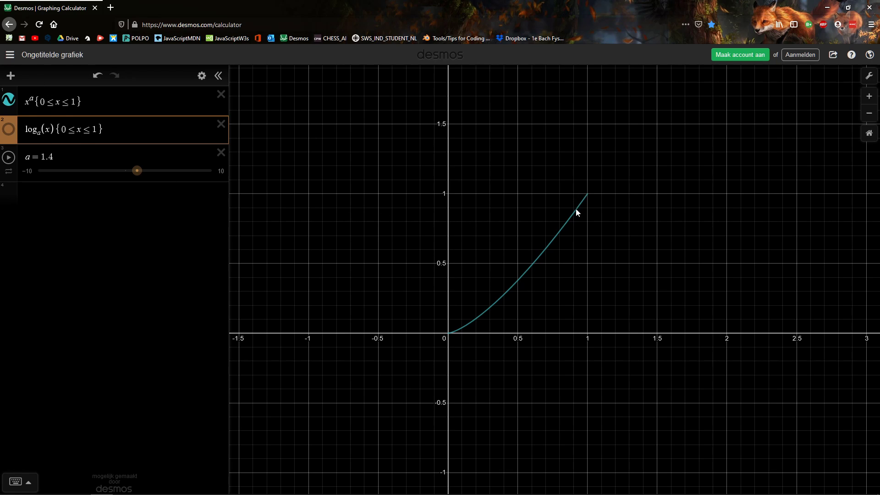
mouse_move(439, 377)
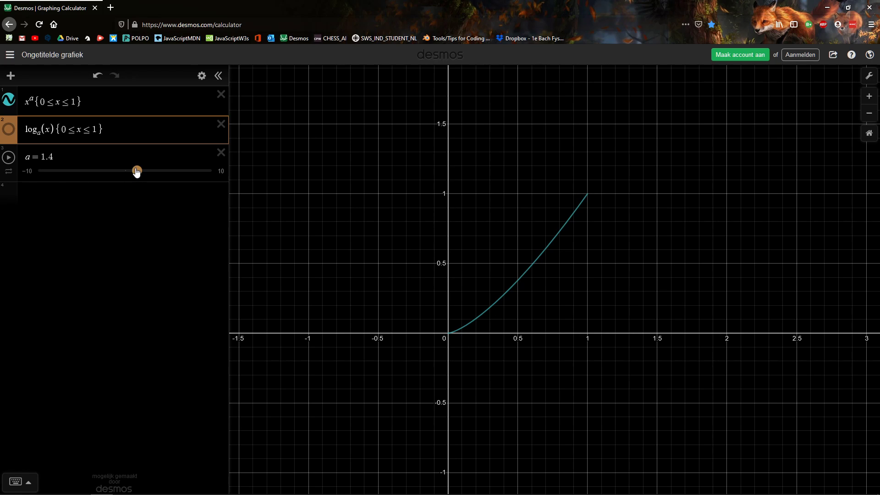
- Sweep the Desmos exponent a between 0 and 7.6, watching the x^a curve change
drag(136, 170, 172, 171)
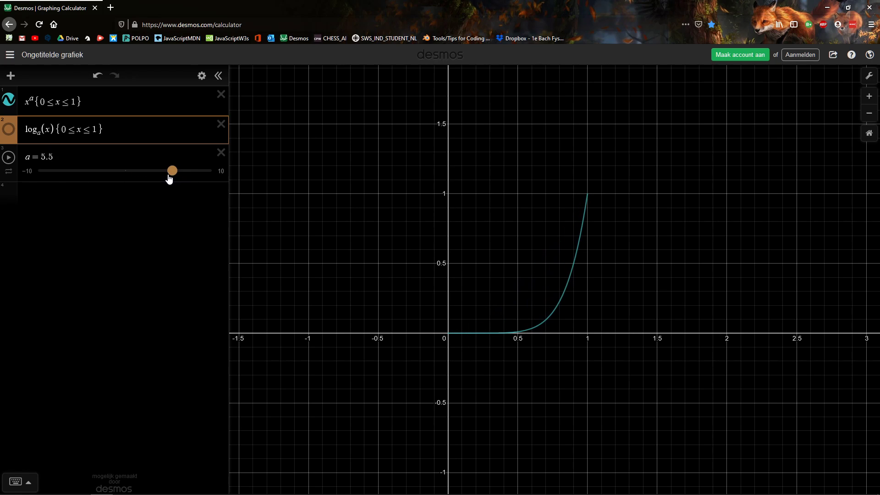
drag(171, 170, 124, 170)
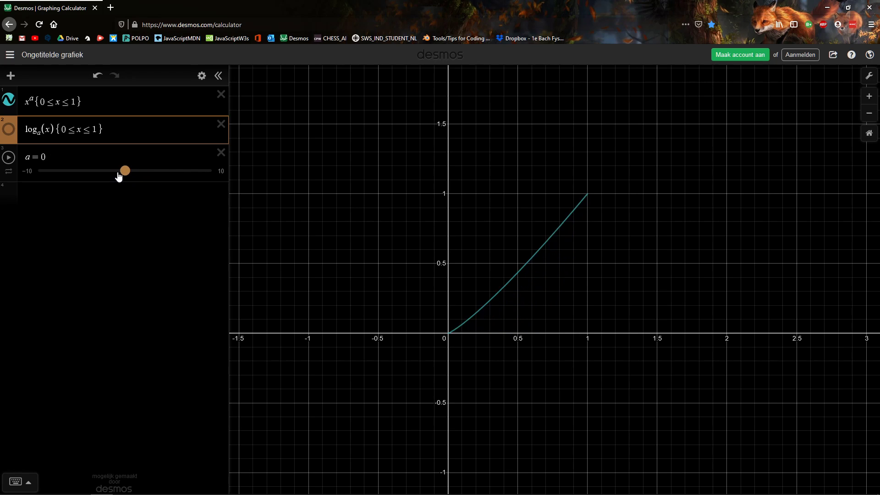
drag(123, 170, 132, 170)
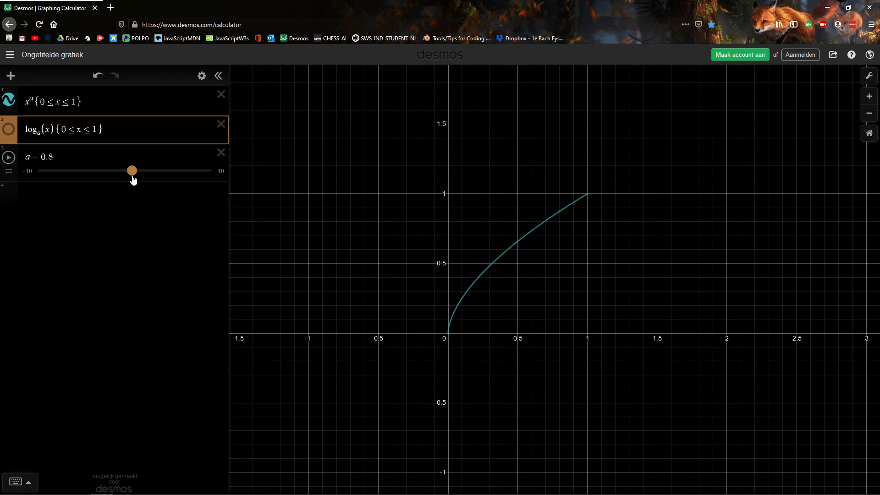
drag(132, 170, 125, 170)
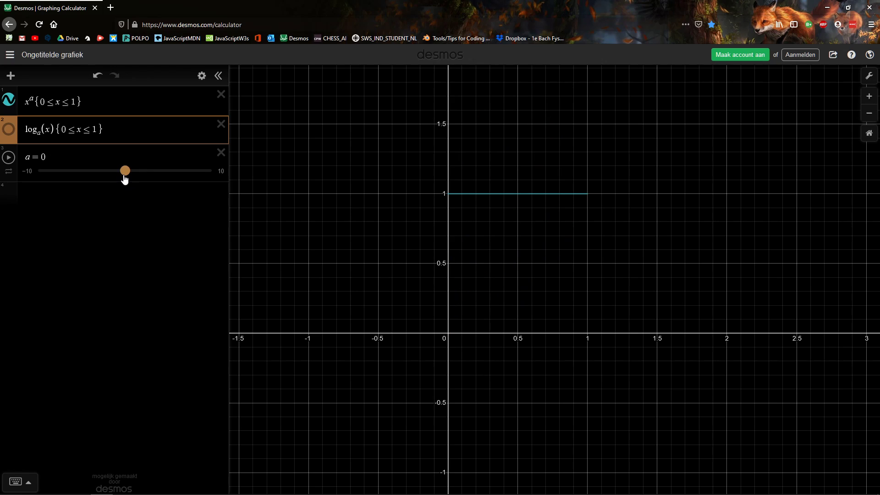
drag(125, 170, 138, 170)
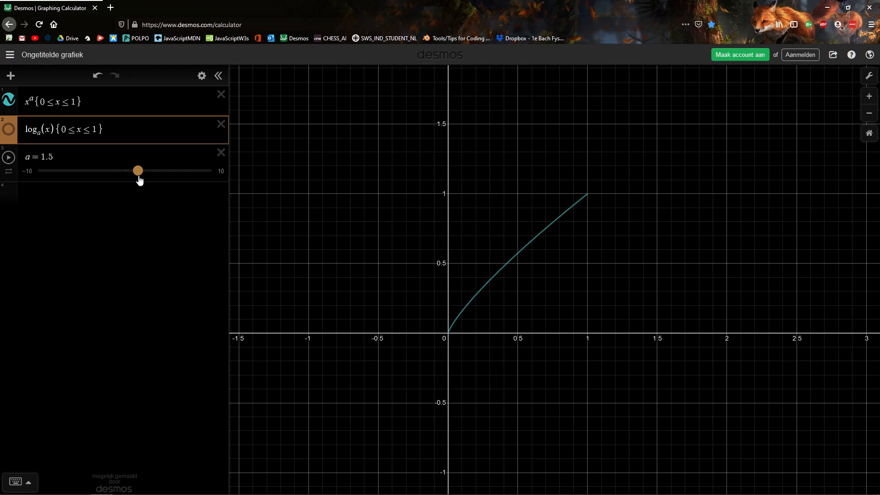
drag(138, 170, 190, 170)
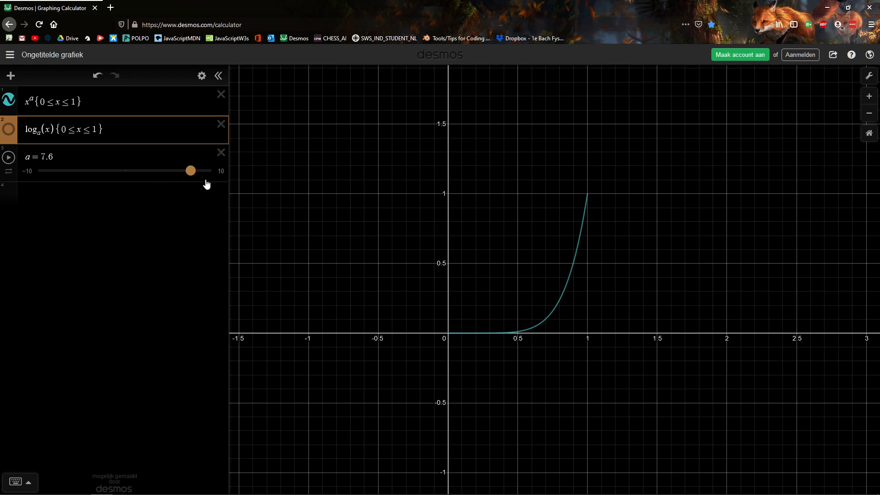
drag(191, 170, 186, 170)
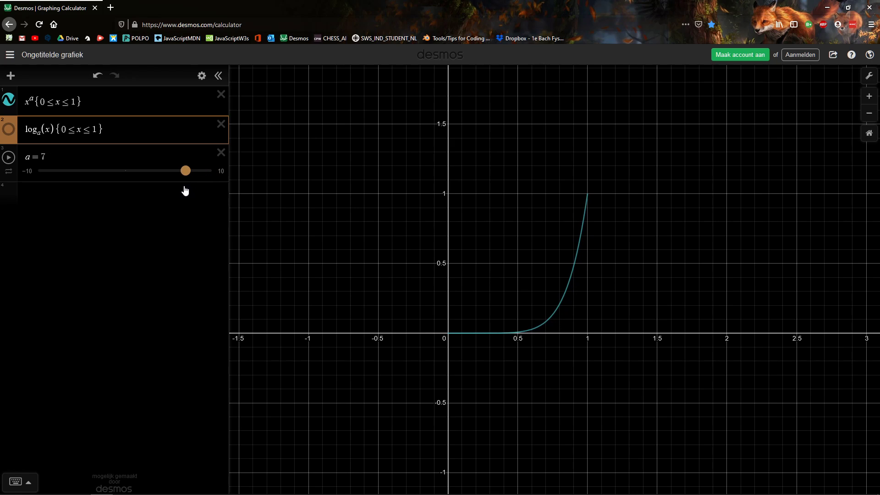
- Lower a through 3.5, 1.9 and 0.9 to zero, then raise it to 4.9
drag(186, 170, 155, 170)
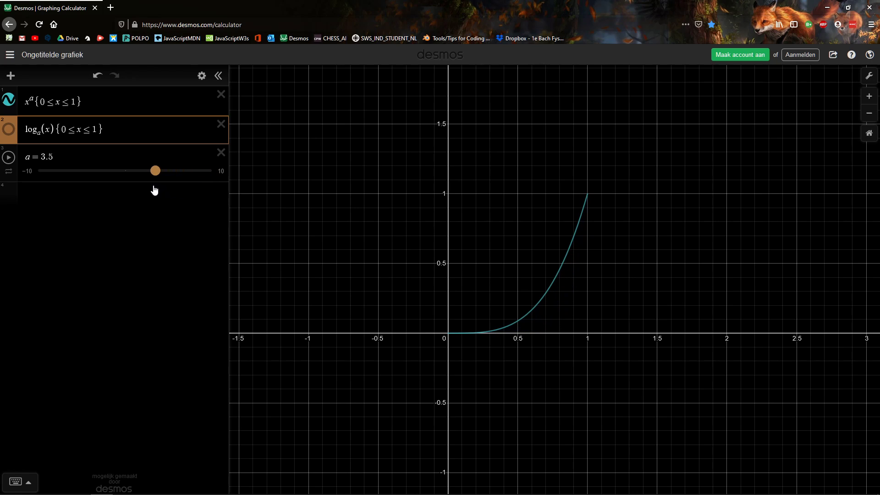
drag(155, 170, 141, 171)
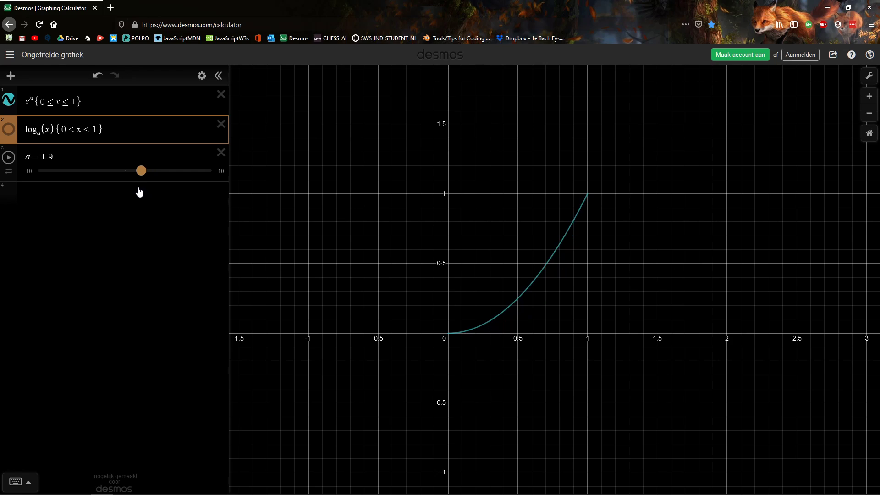
drag(141, 171, 133, 170)
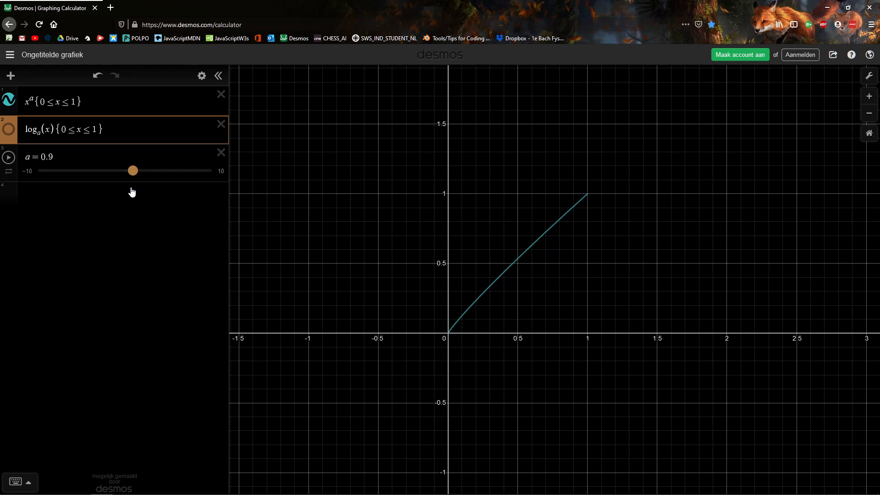
drag(133, 171, 125, 170)
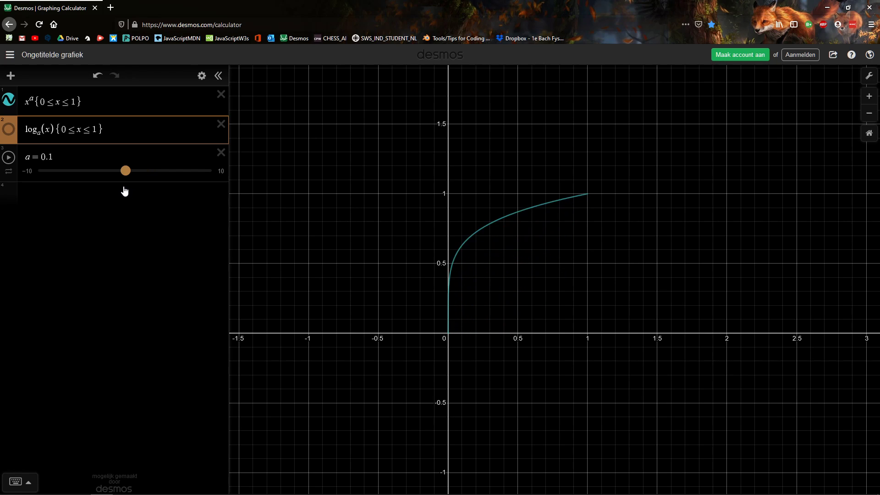
drag(125, 170, 125, 170)
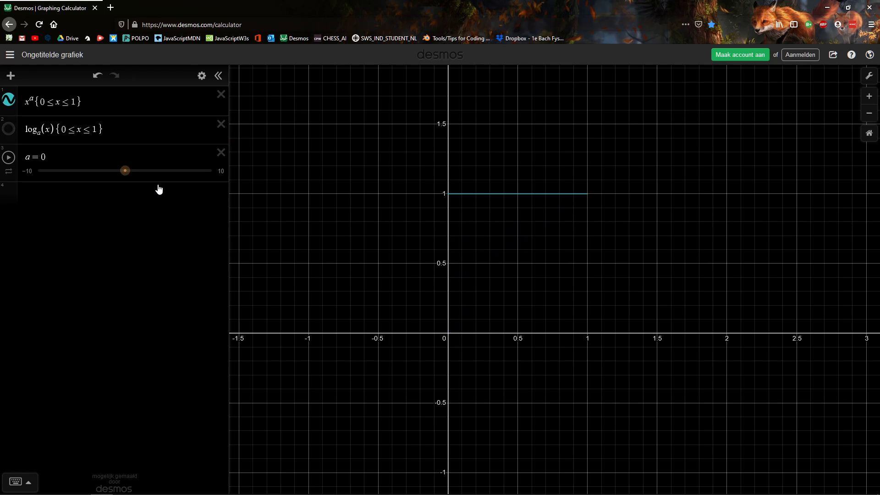
mouse_move(92, 220)
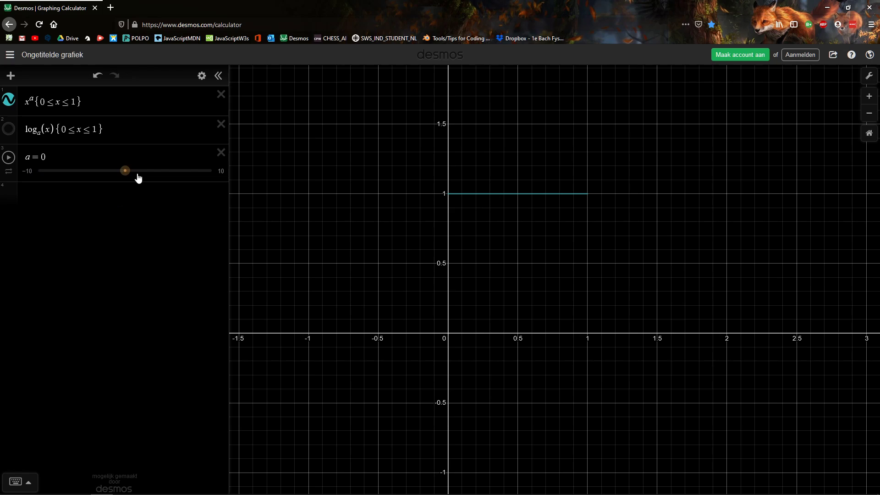
drag(125, 171, 135, 170)
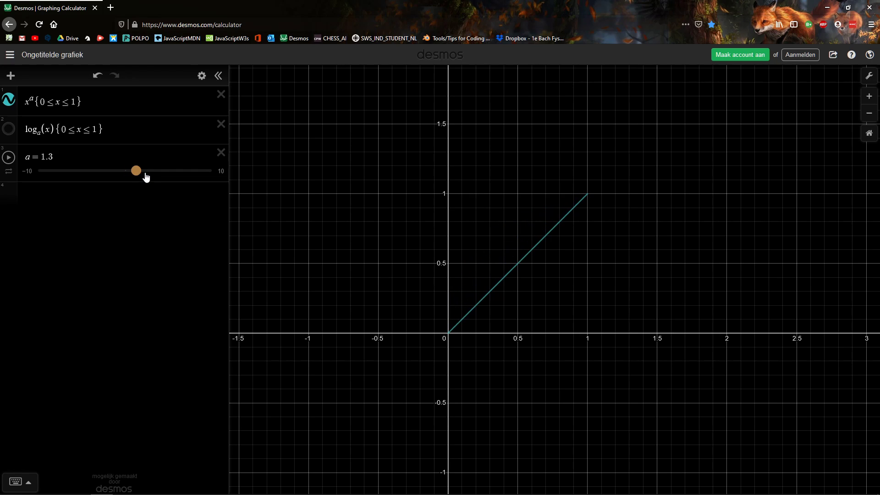
drag(135, 171, 168, 171)
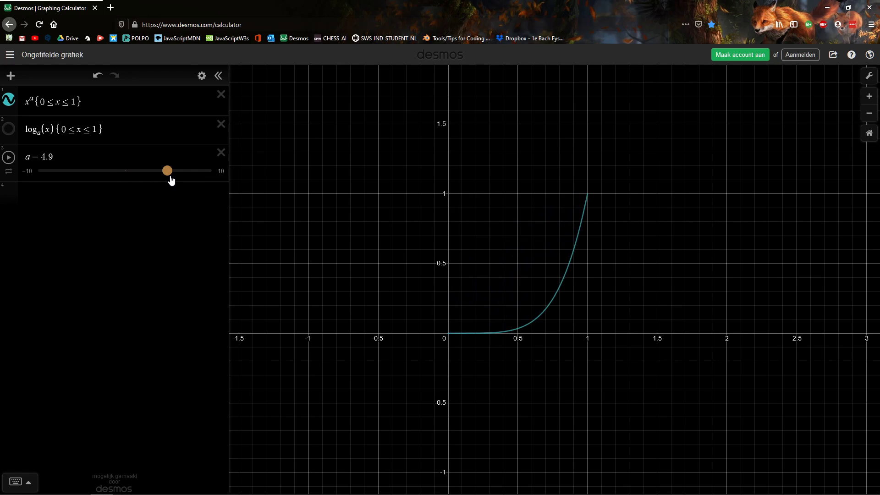
mouse_move(119, 228)
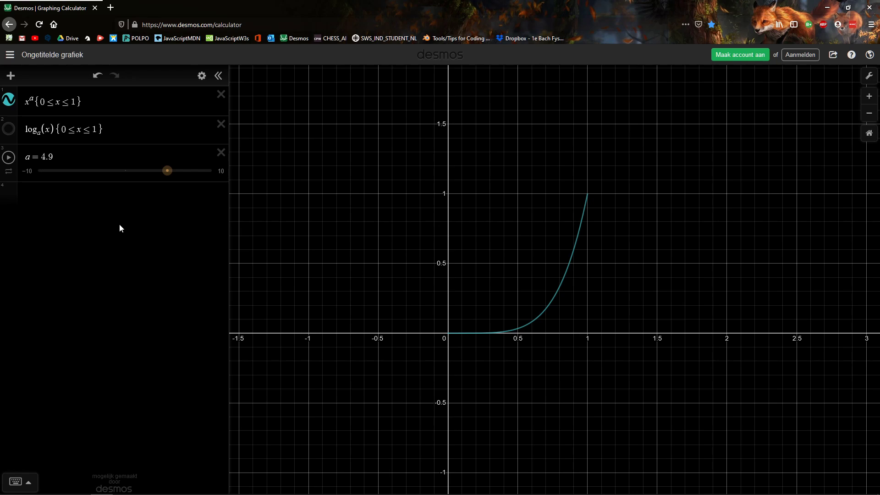
mouse_move(136, 206)
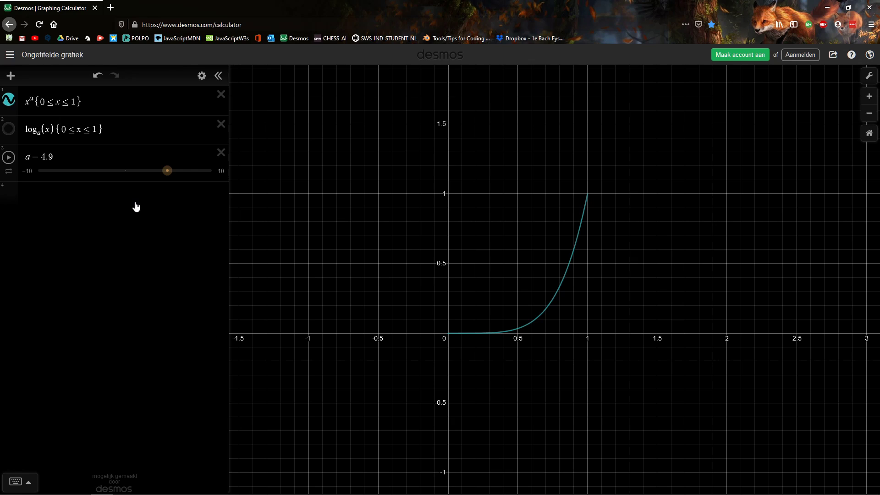
drag(167, 170, 185, 171)
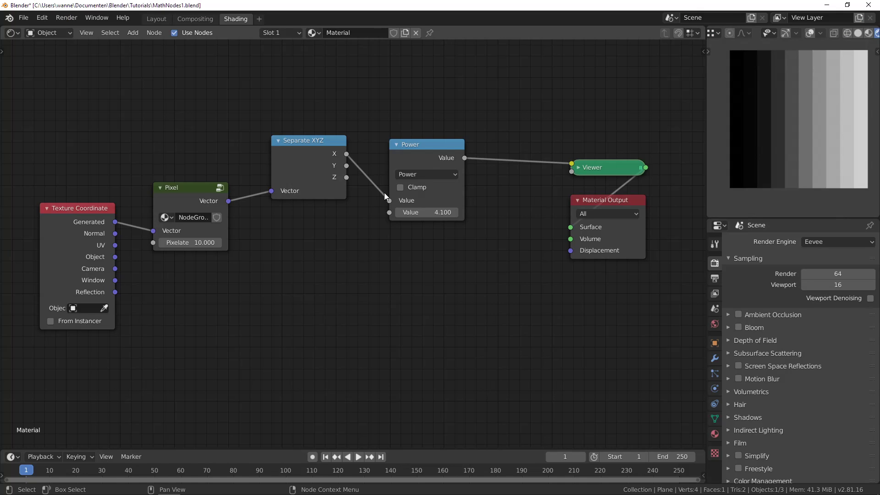
- Set the Math node to Logarithm with base 1.6 and switch to Desmos
click(425, 174)
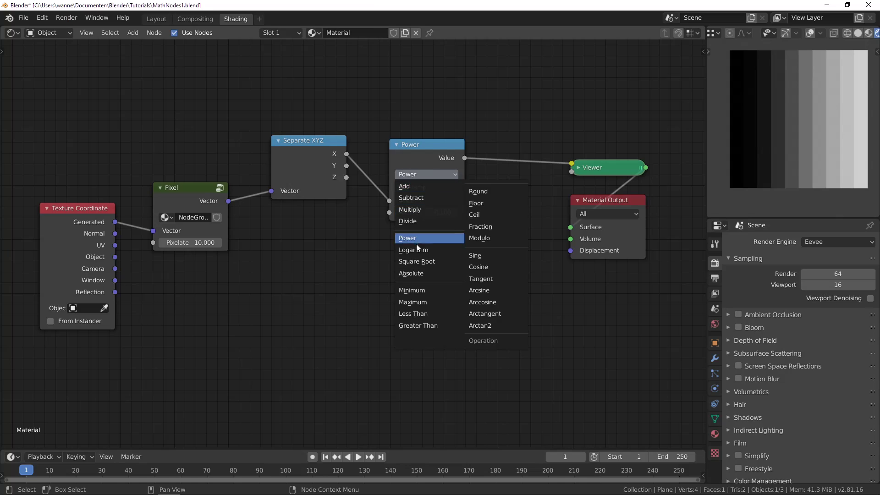
click(413, 250)
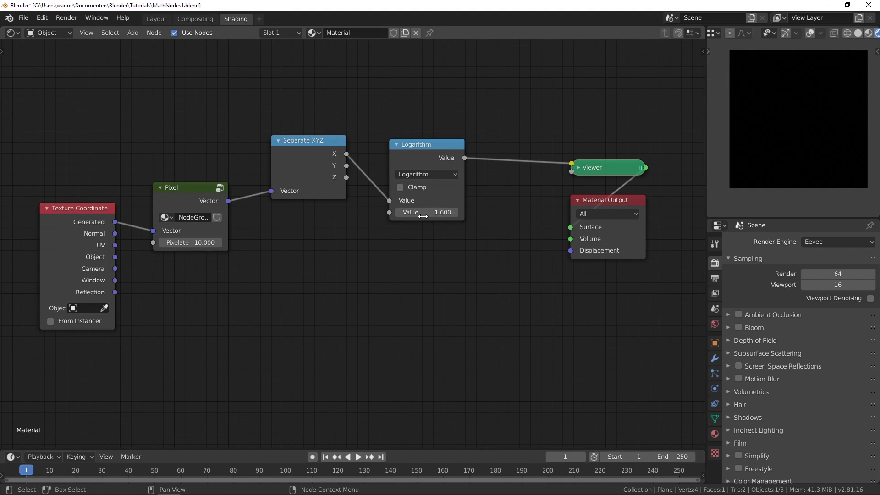
key(alt+tab)
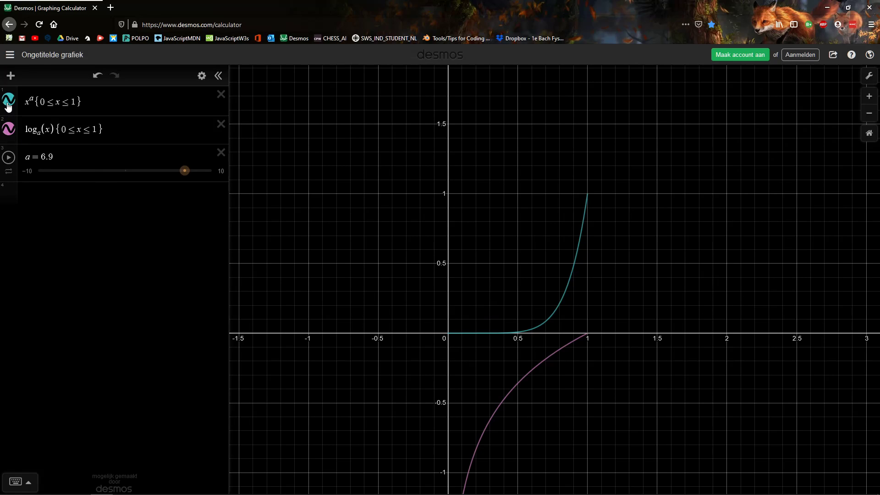
- Drag base a through 8.8, 1.6 and near zero, settling at 0.2
drag(184, 170, 201, 171)
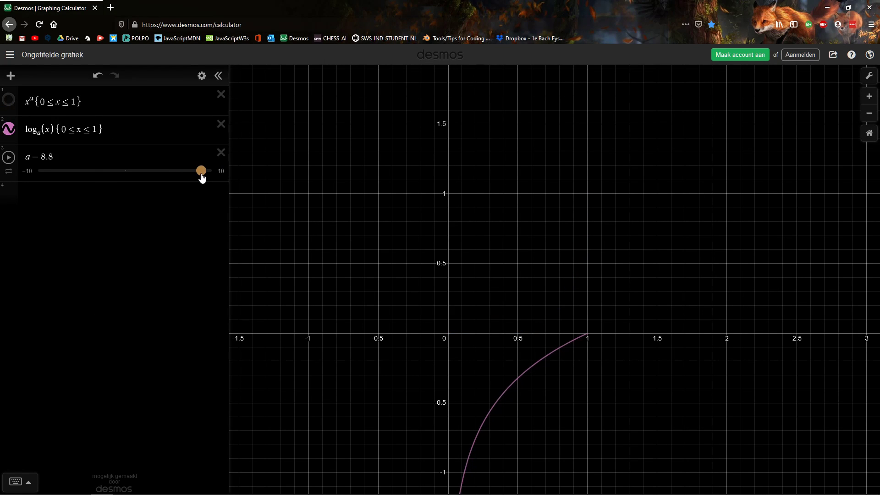
drag(201, 170, 139, 171)
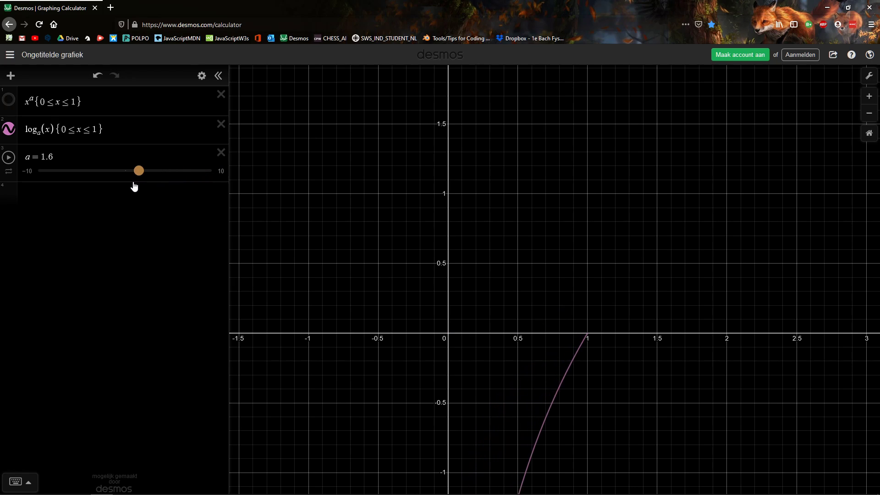
drag(138, 170, 124, 171)
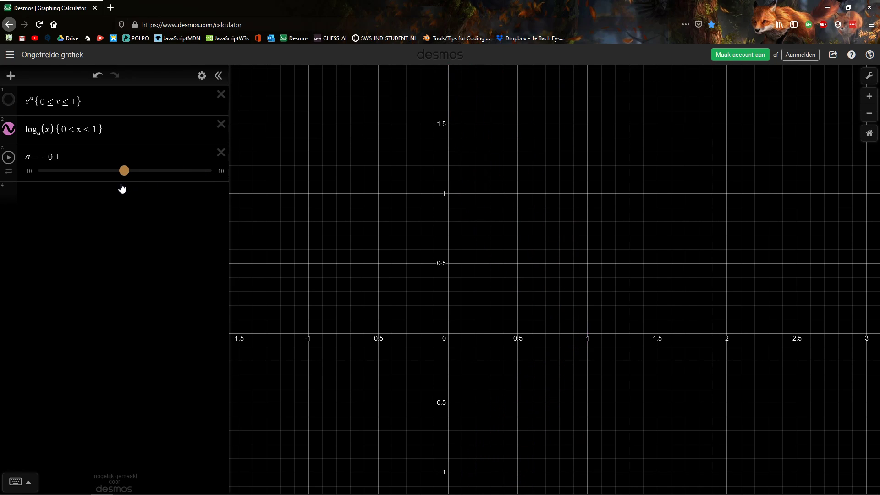
drag(124, 171, 127, 170)
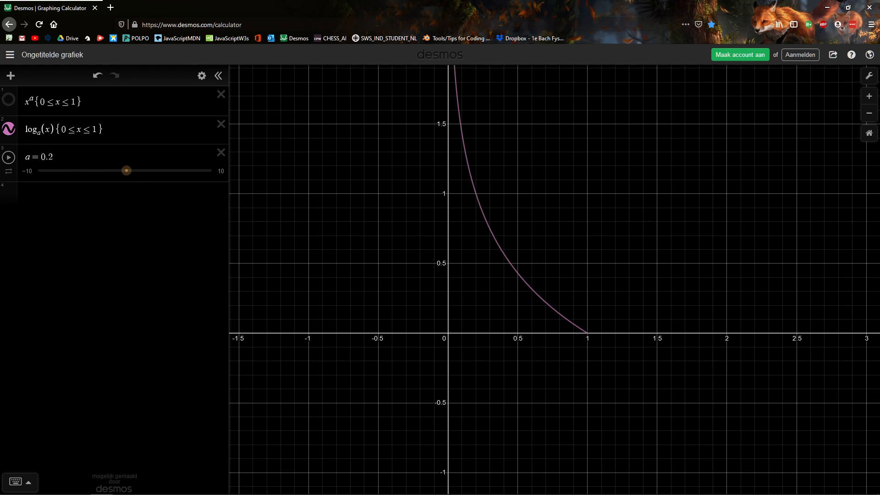
- Change the first curve to a^x and set a to 0.6
click(50, 102)
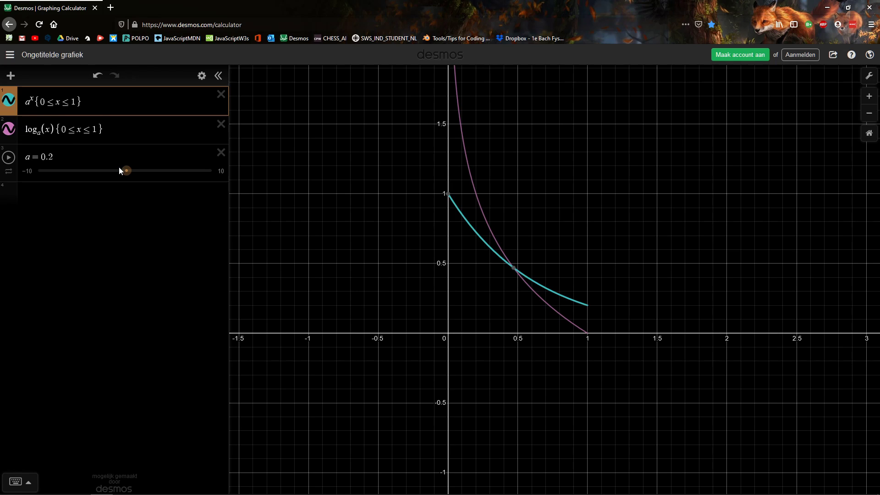
drag(124, 171, 129, 170)
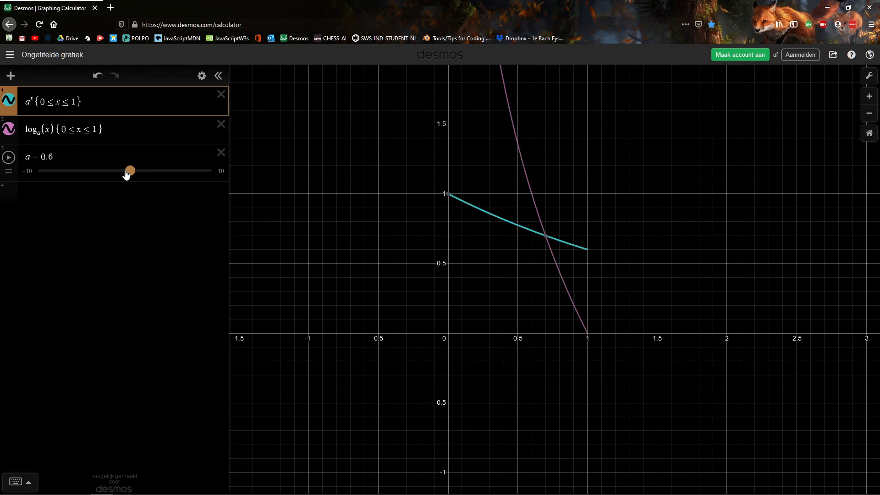
drag(130, 170, 125, 170)
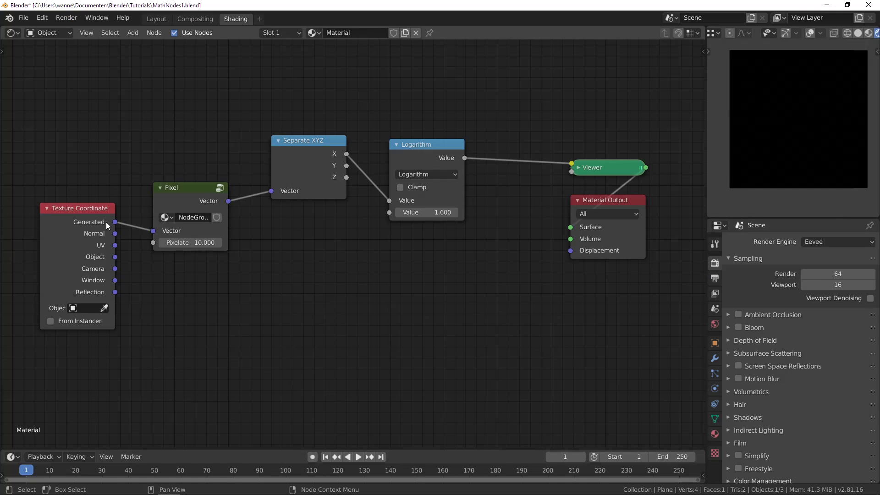
- Set the Math node to Square Root, briefly try Power, then return to Square Root
click(426, 174)
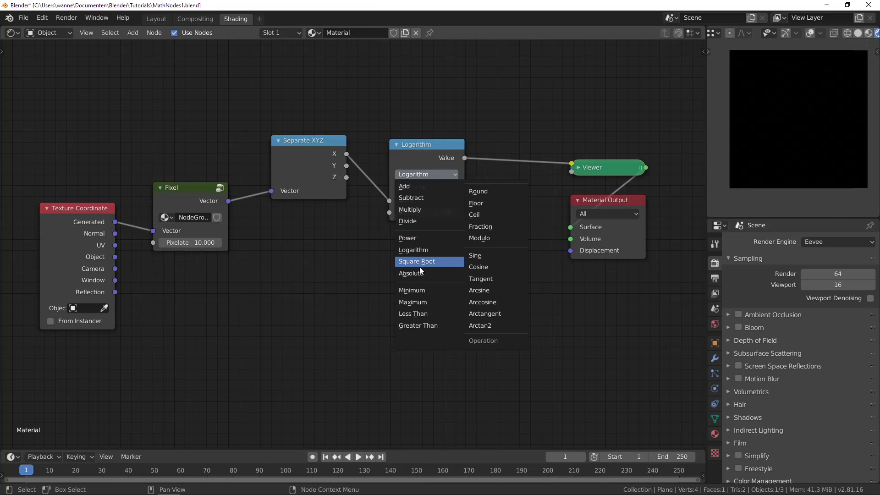
click(416, 261)
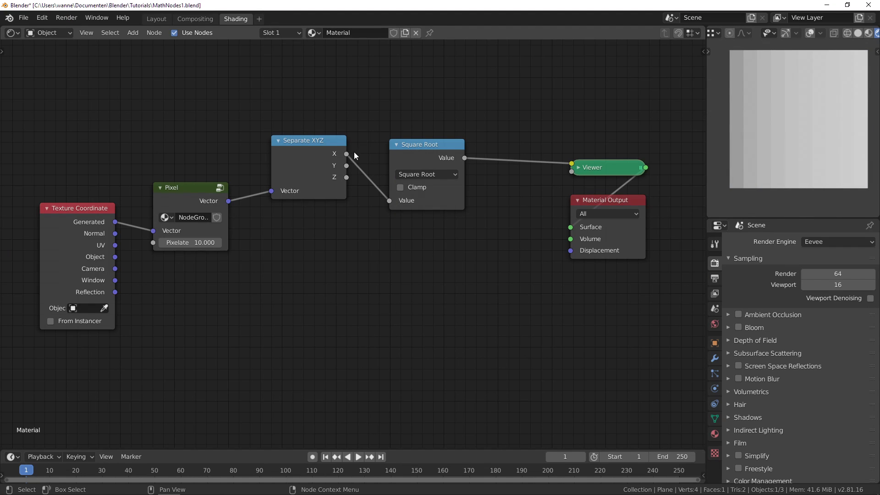
mouse_move(392, 205)
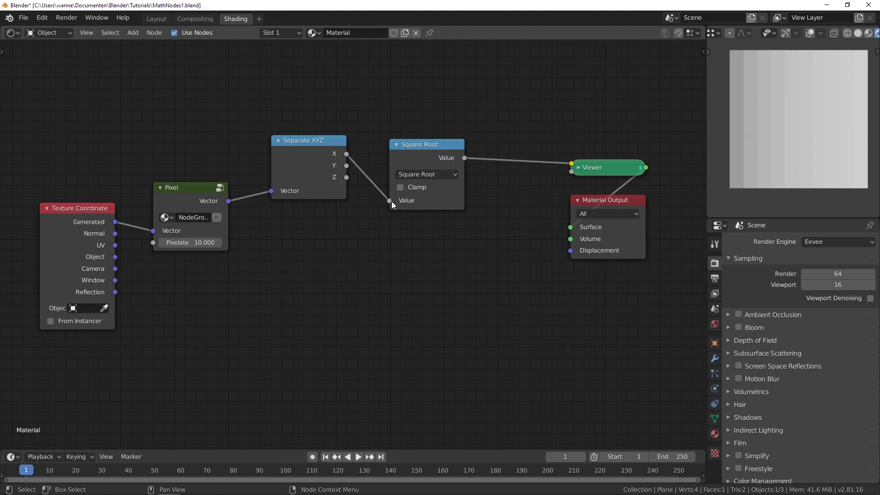
click(425, 174)
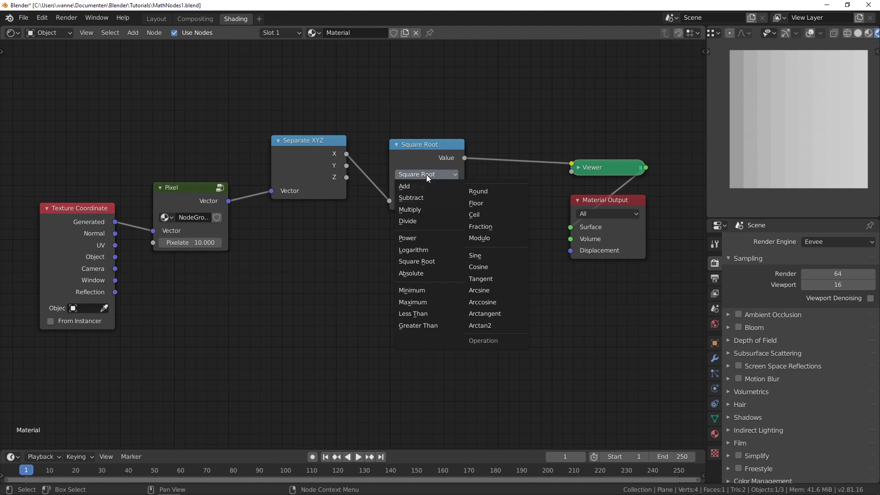
click(407, 237)
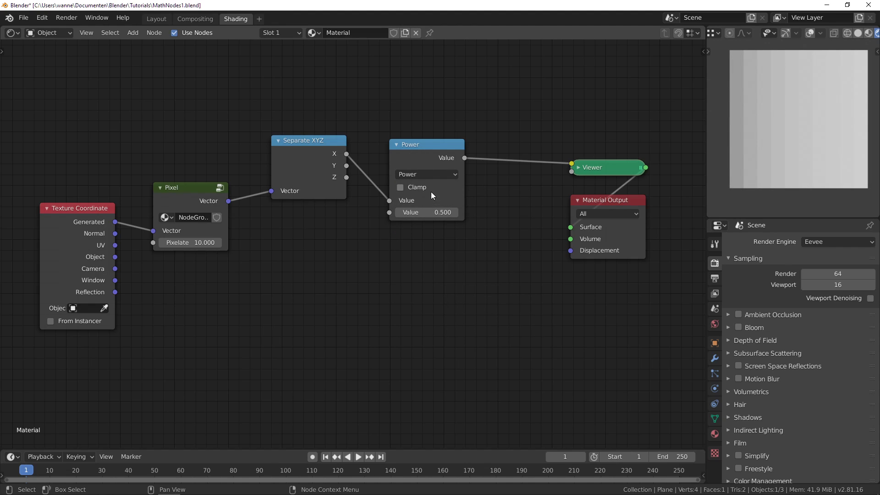
click(426, 174)
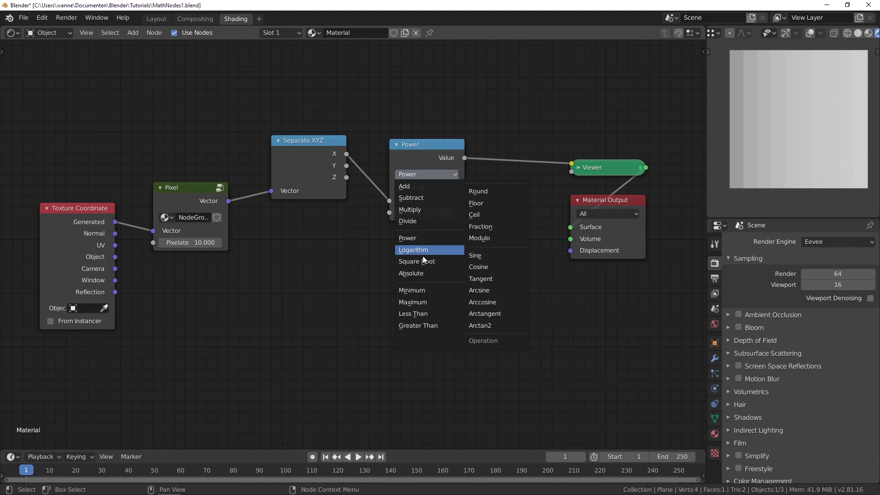
click(417, 260)
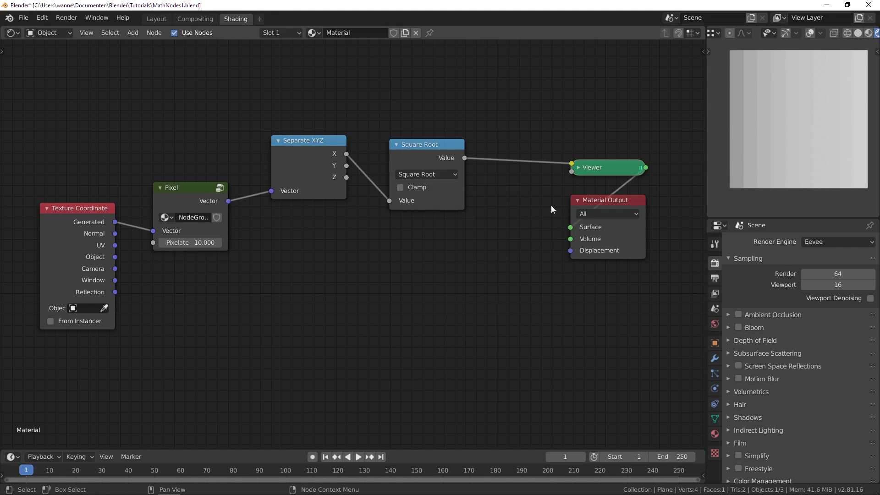
click(426, 174)
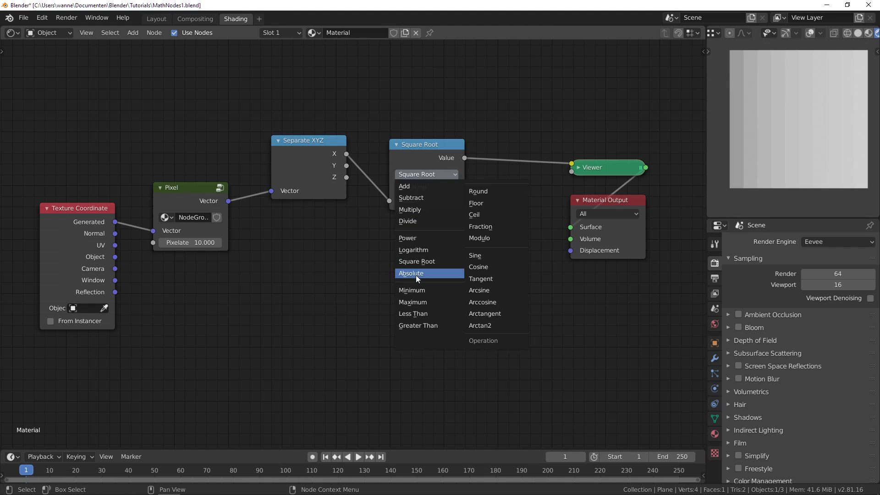
- Set the Math node to Absolute and move Separate XYZ closer to it
click(410, 273)
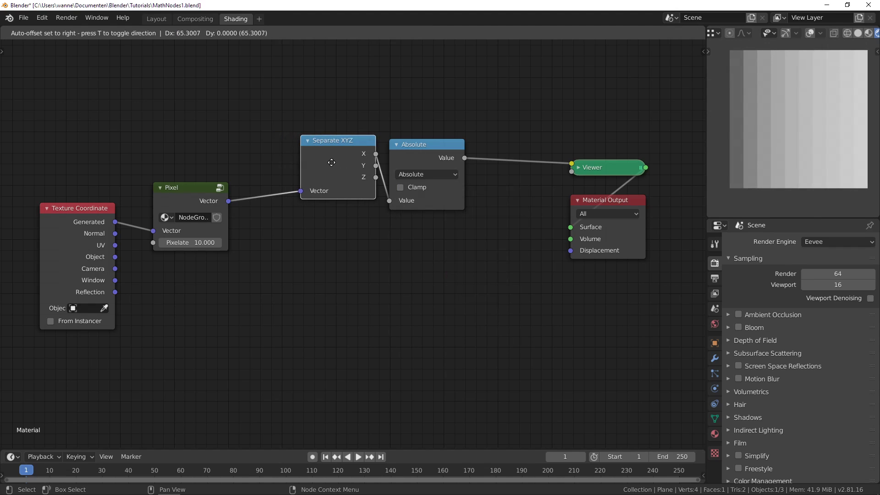
drag(331, 163, 362, 156)
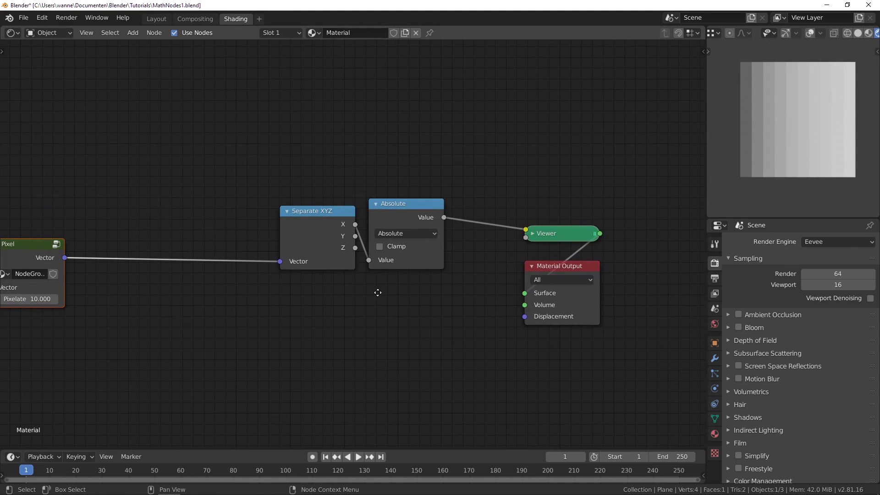
mouse_move(347, 232)
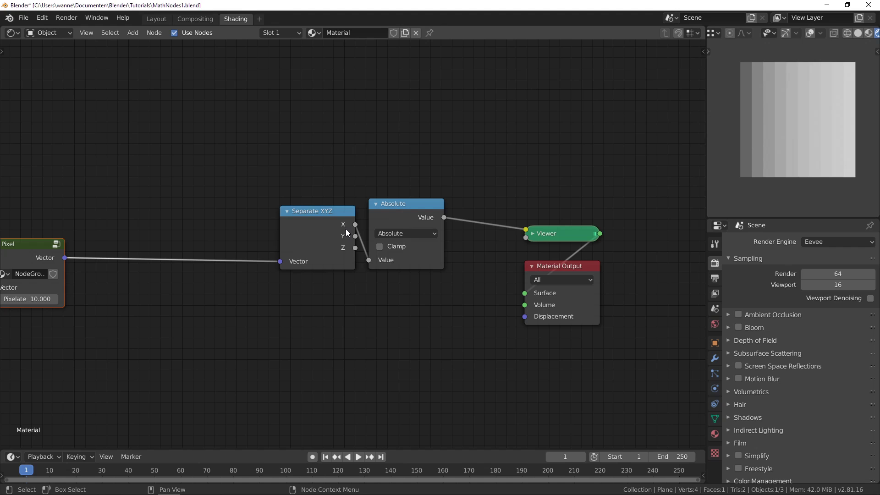
mouse_move(323, 240)
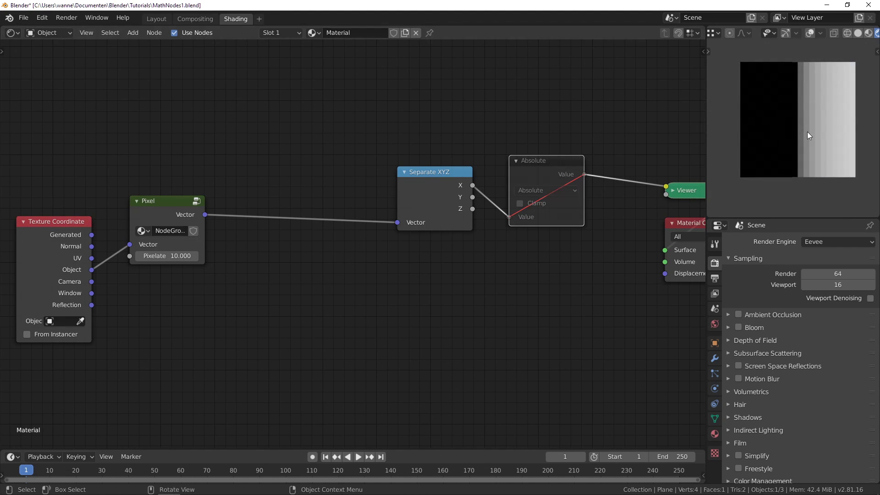
mouse_move(547, 173)
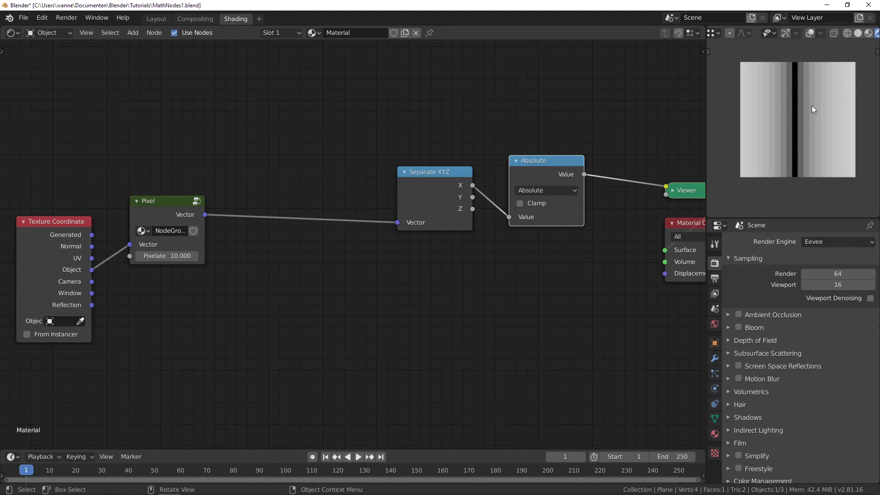
mouse_move(771, 111)
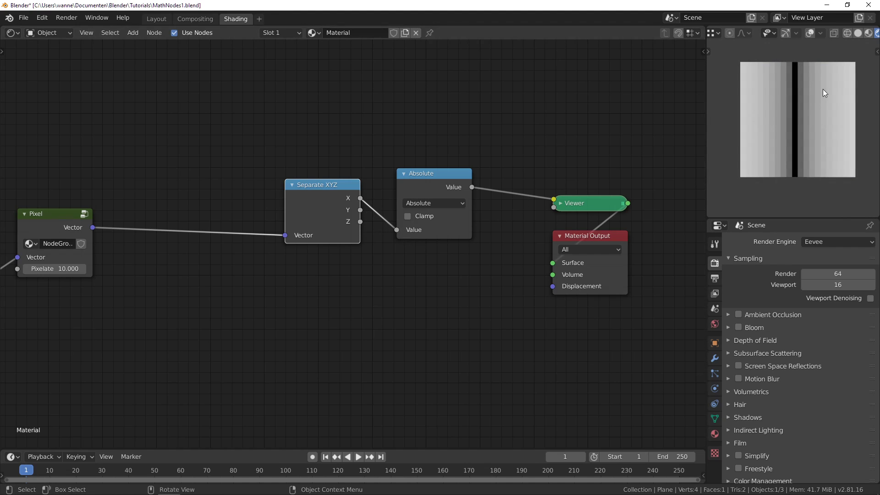
mouse_move(799, 124)
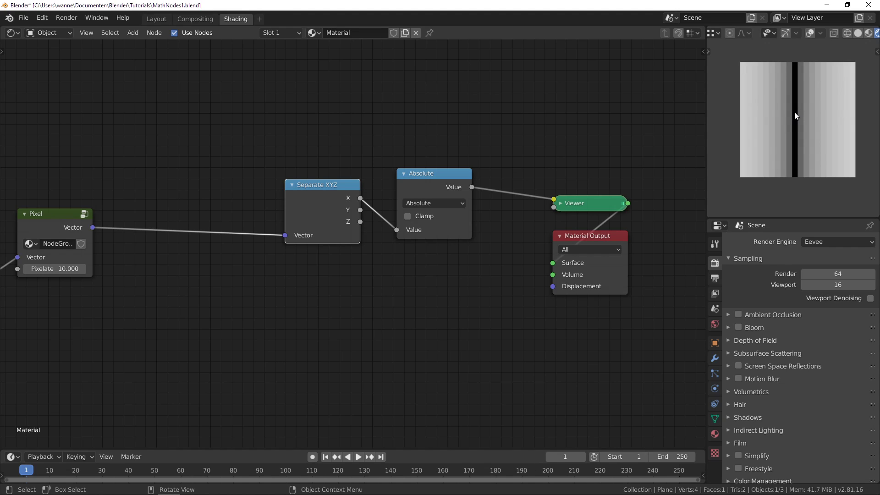
mouse_move(803, 136)
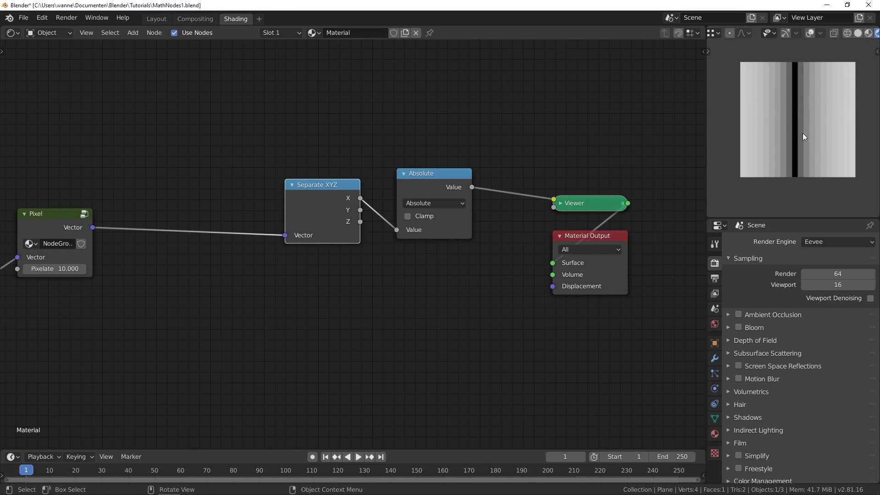
mouse_move(786, 111)
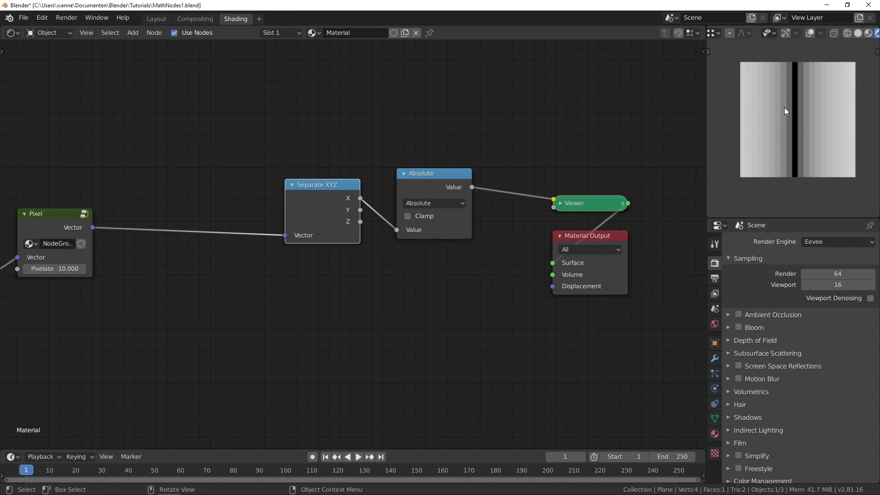
mouse_move(792, 144)
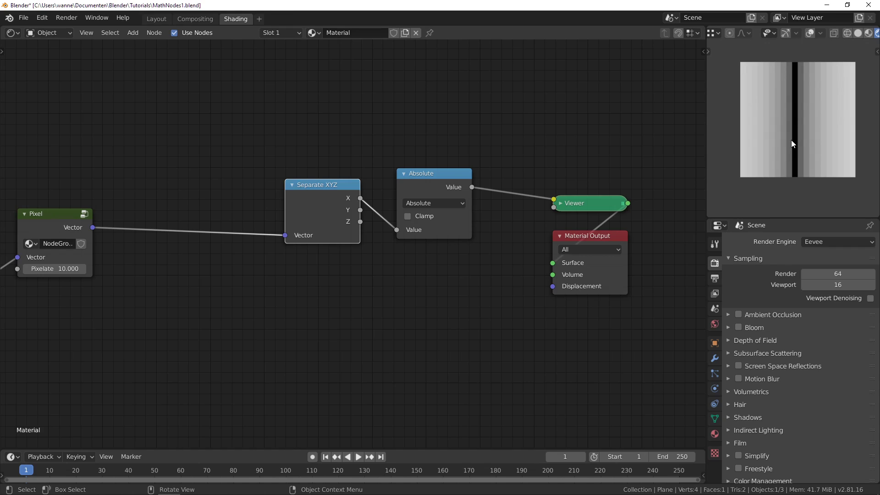